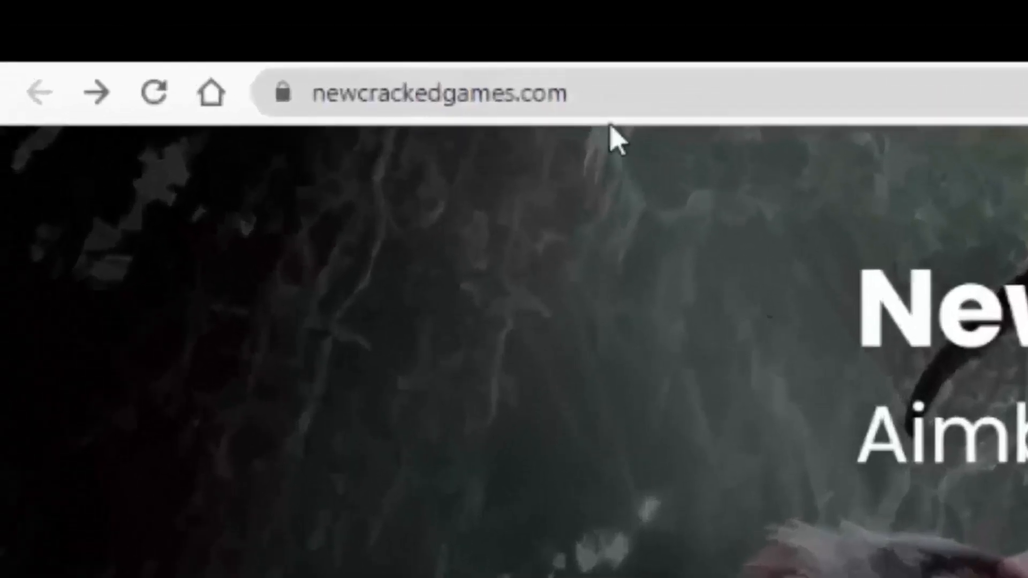
Select the newcrackedgames.com address and follow the GET HWID SPOOFER link
click(439, 92)
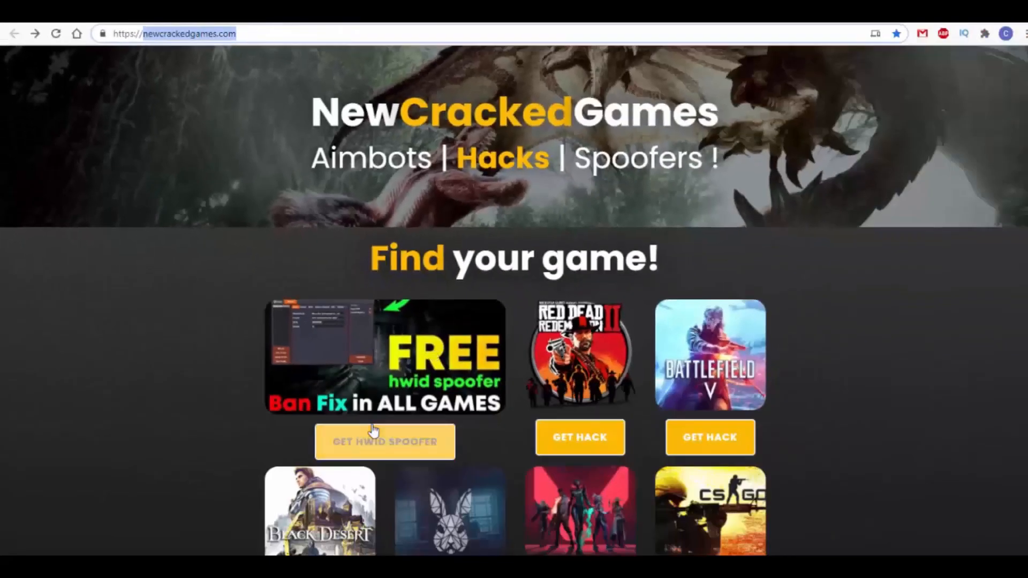
click(384, 441)
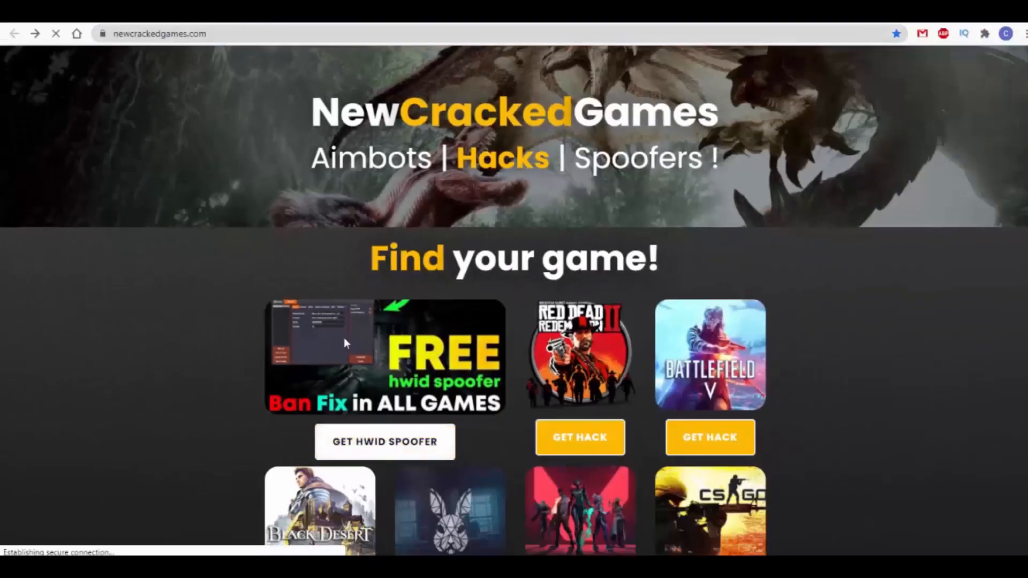
Download HWID Spoofer.zip from its MEGA file page
click(385, 441)
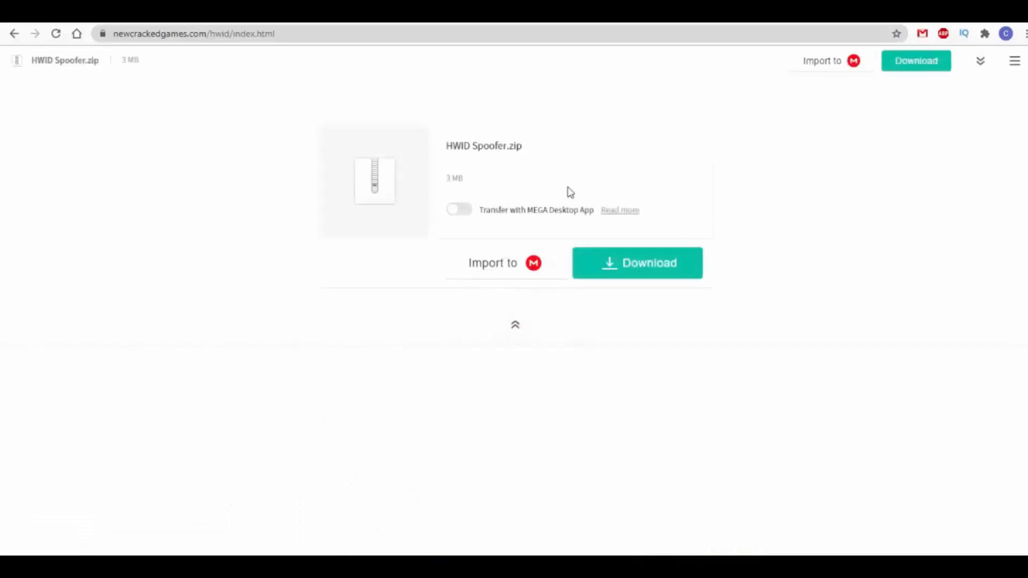
double_click(483, 146)
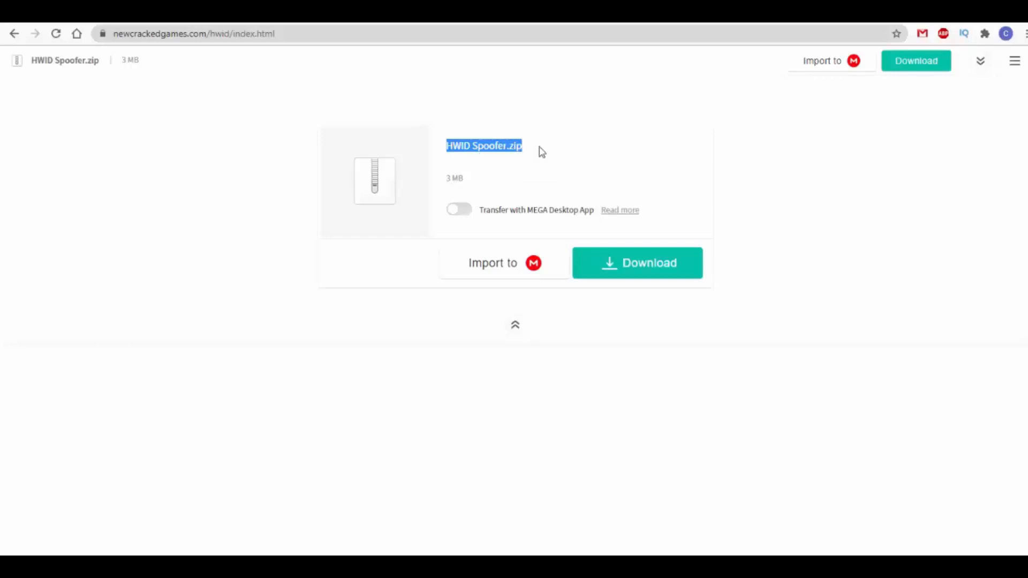
click(636, 262)
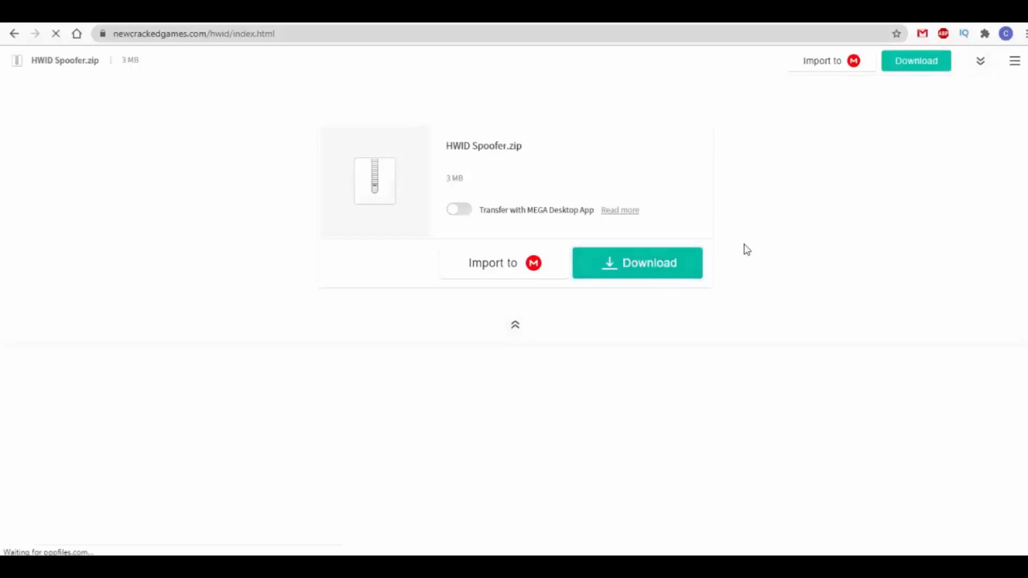
click(637, 263)
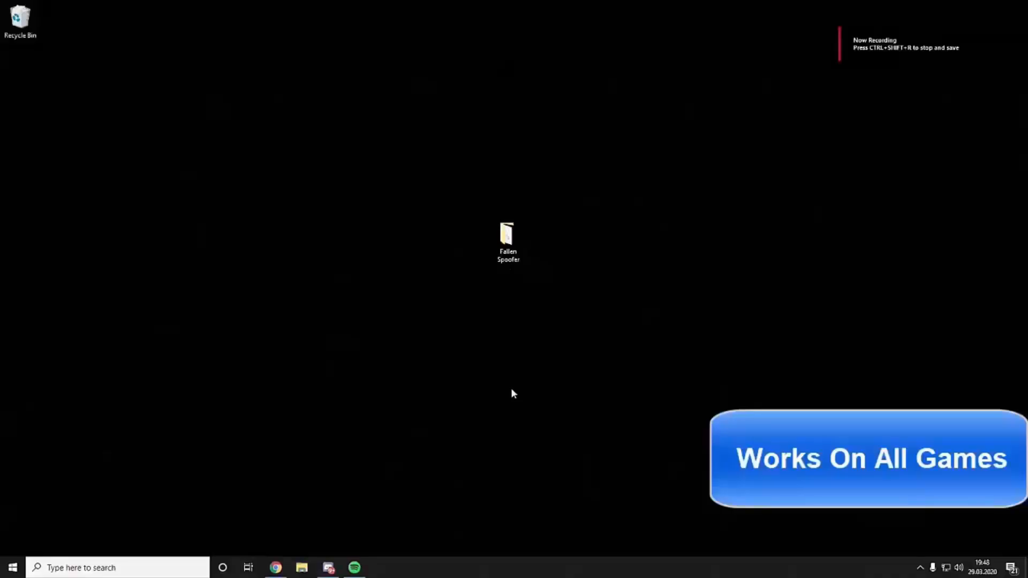
Launch fallen spoofer from the Fallen Spoofer folder
double_click(507, 236)
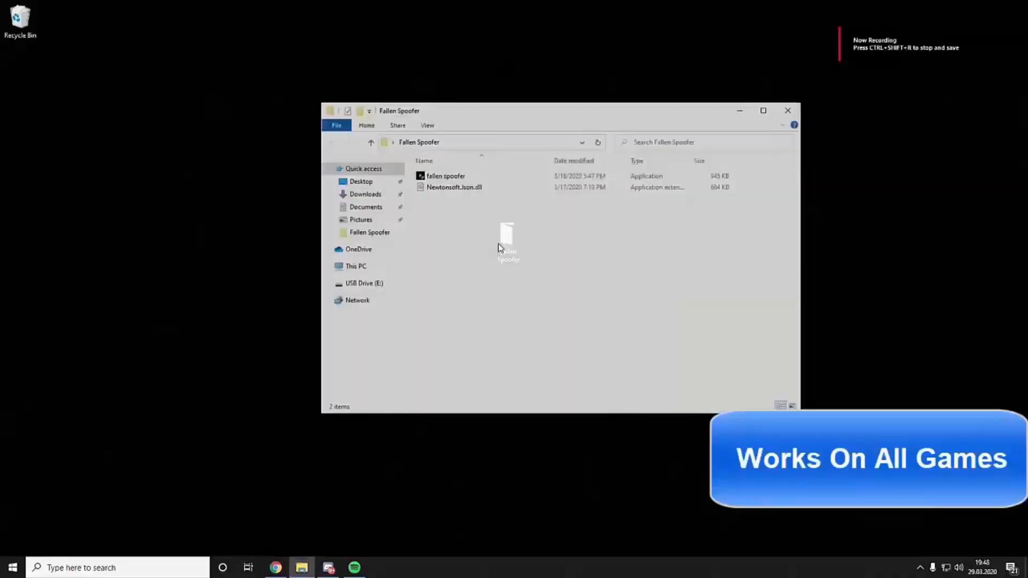
click(444, 175)
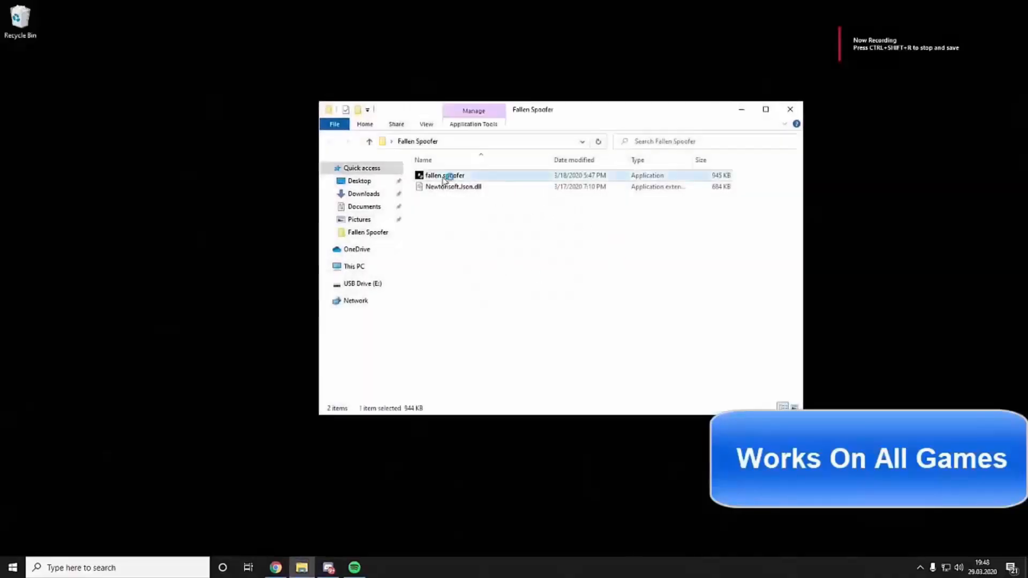
double_click(444, 175)
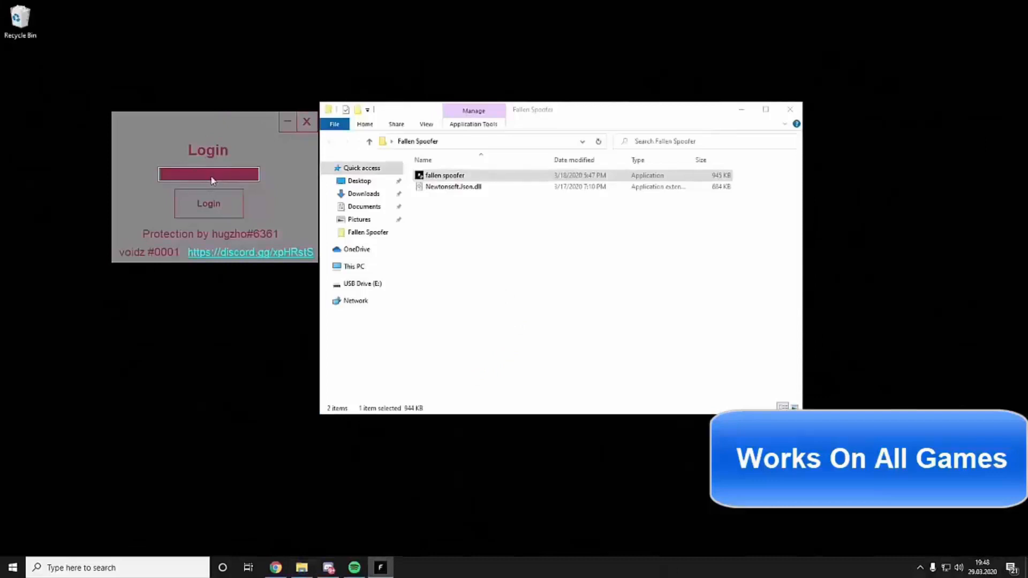
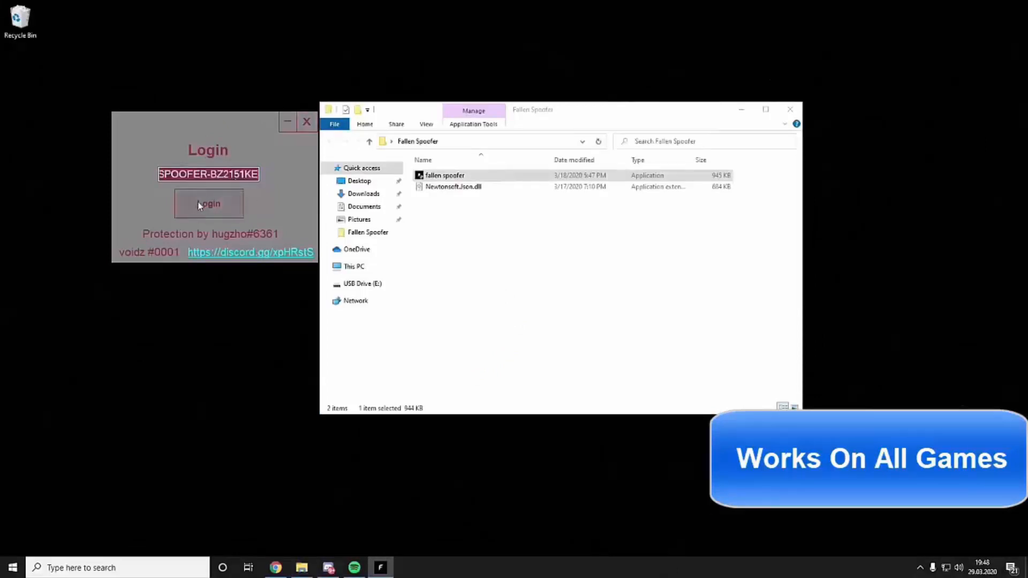
click(208, 204)
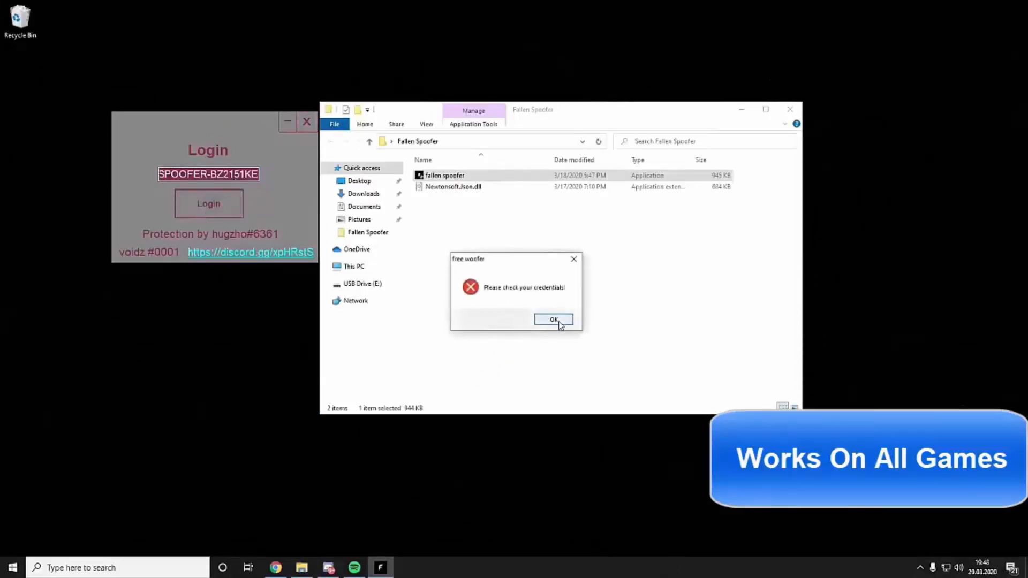
click(553, 319)
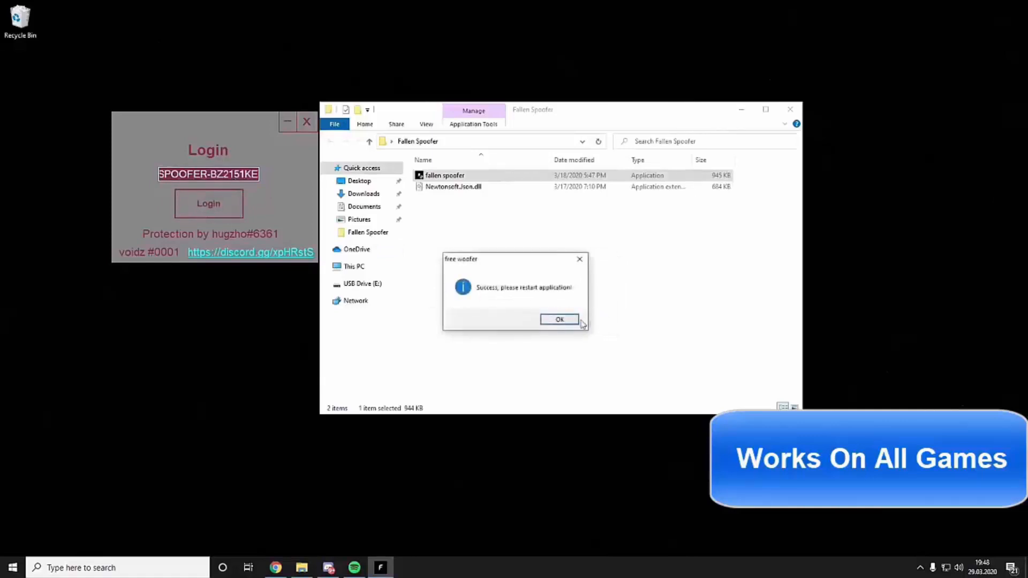
click(558, 319)
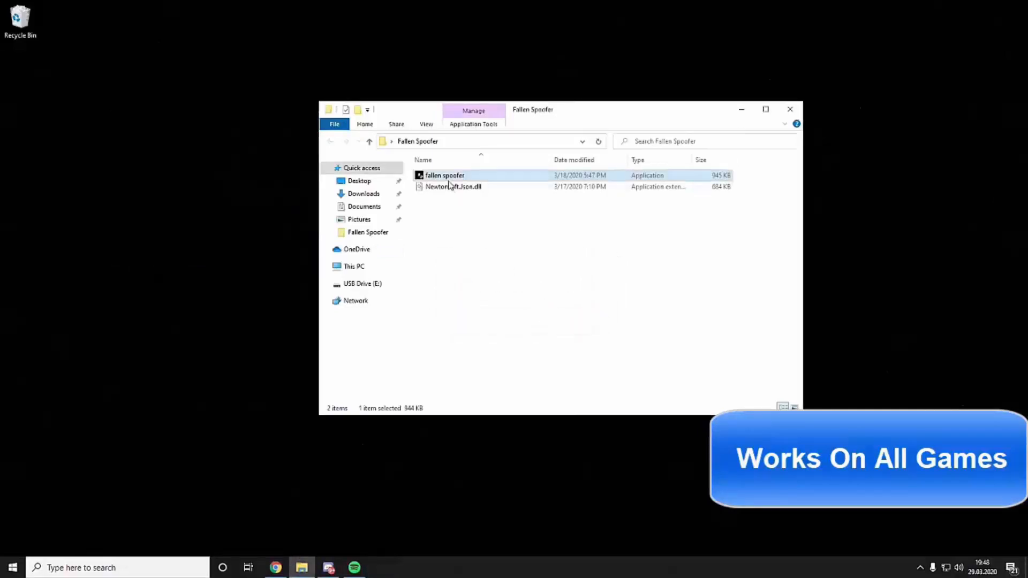
Relaunch fallen spoofer and log in with the pre-filled key
double_click(444, 175)
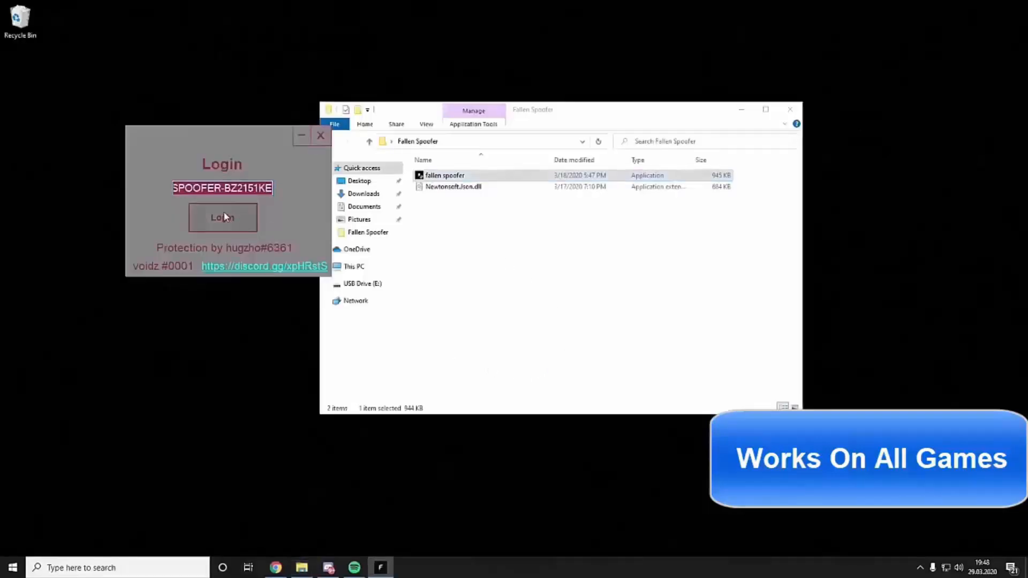
click(222, 216)
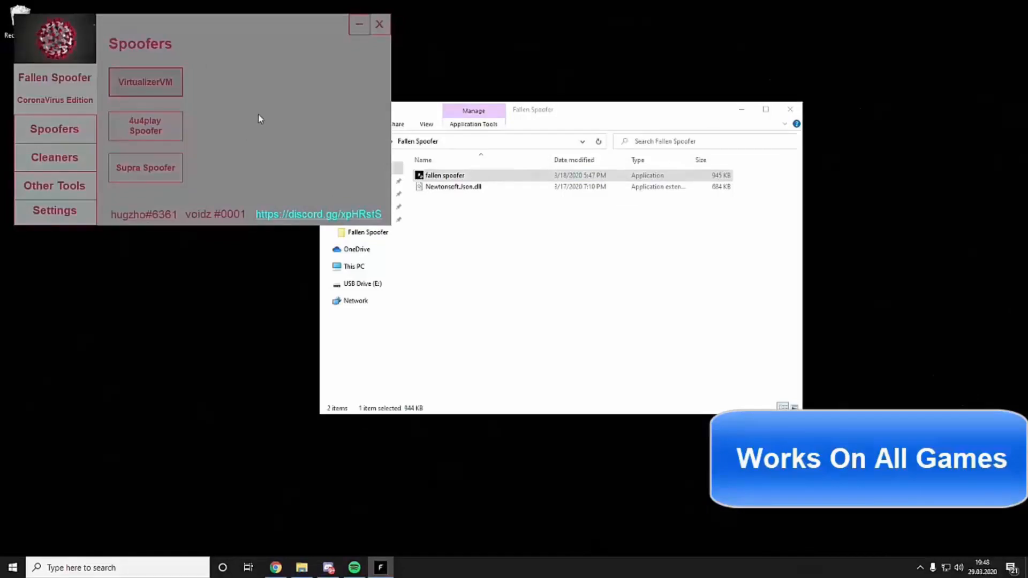
click(145, 82)
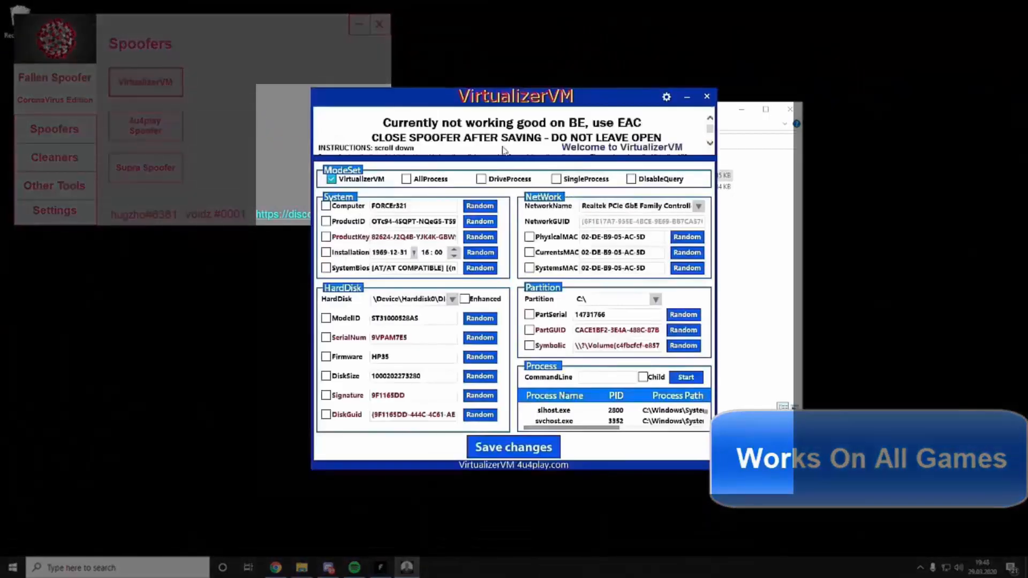
drag(516, 96, 488, 86)
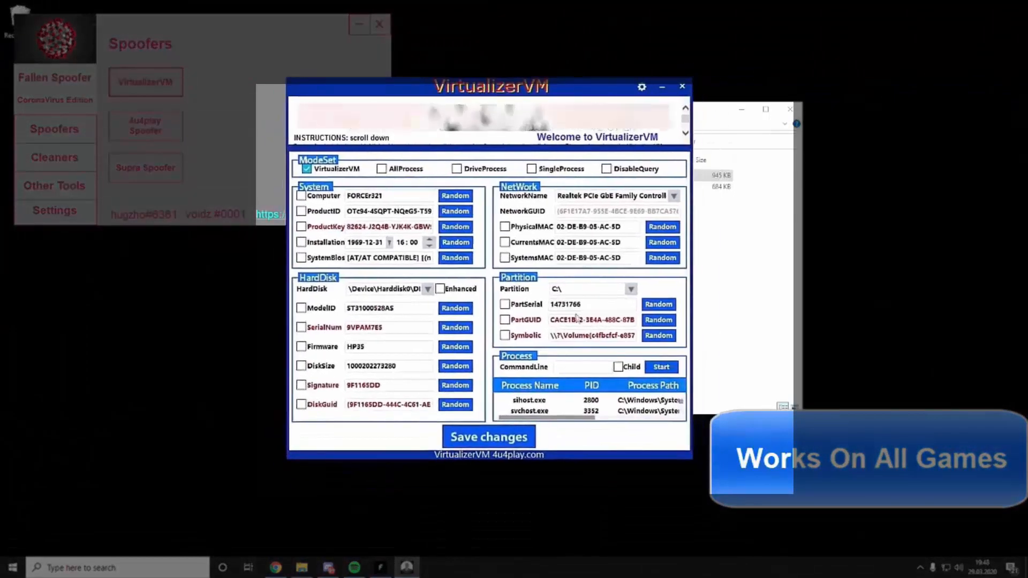
click(682, 86)
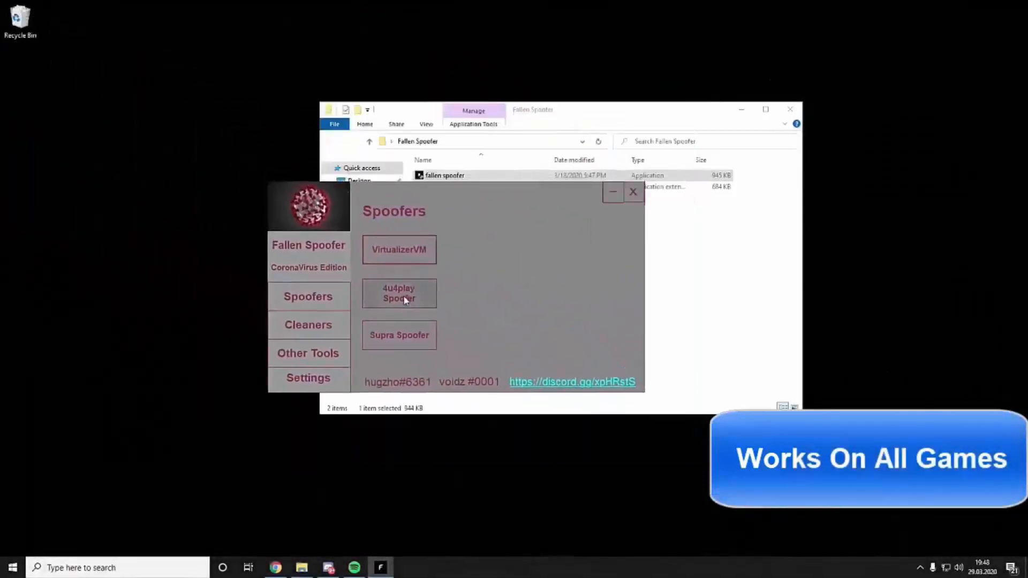
Run Supra Spoofer with option 1 and enter 'Spoofing' as serials content
click(399, 335)
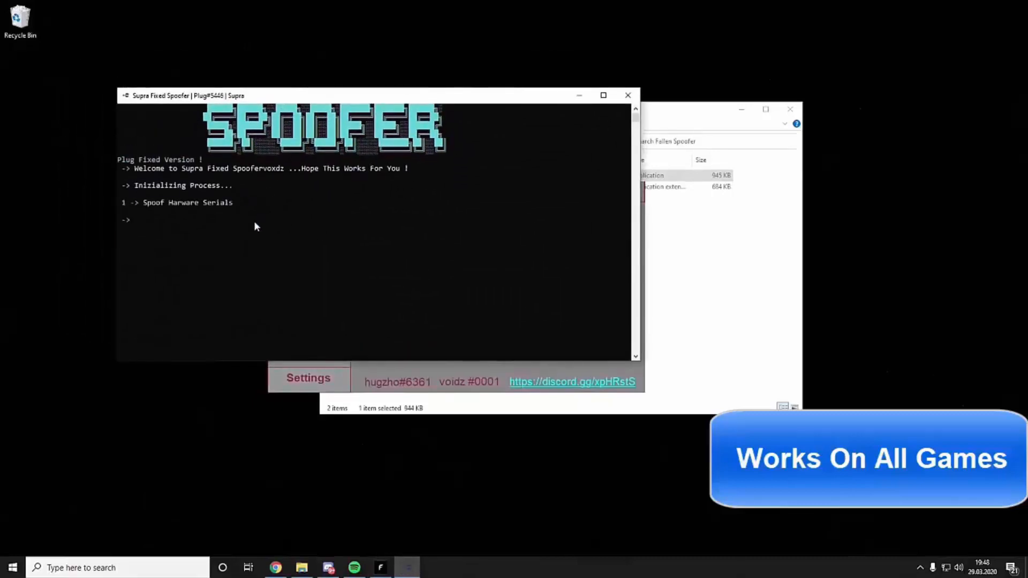
text(1)
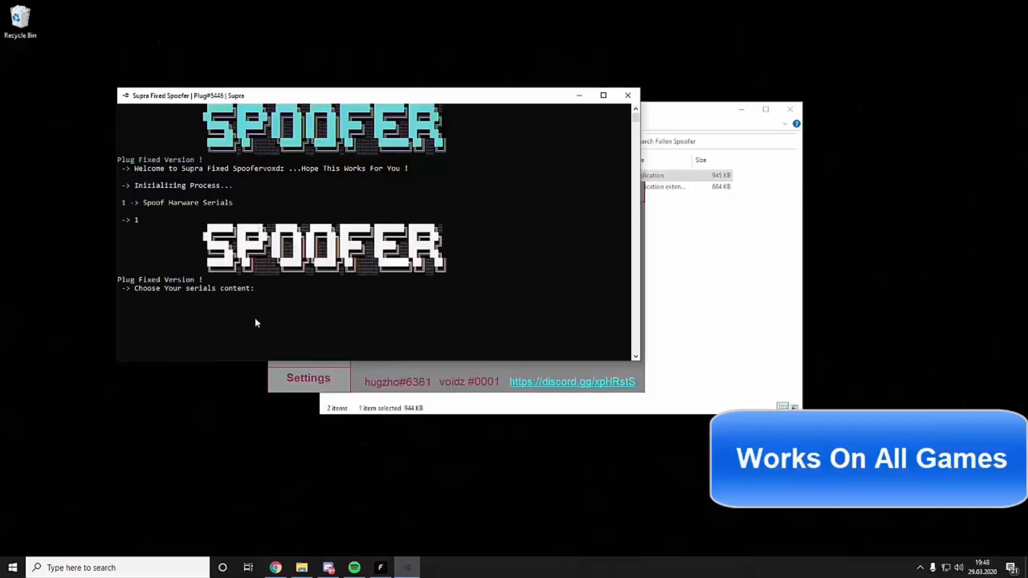
text(Spoofing)
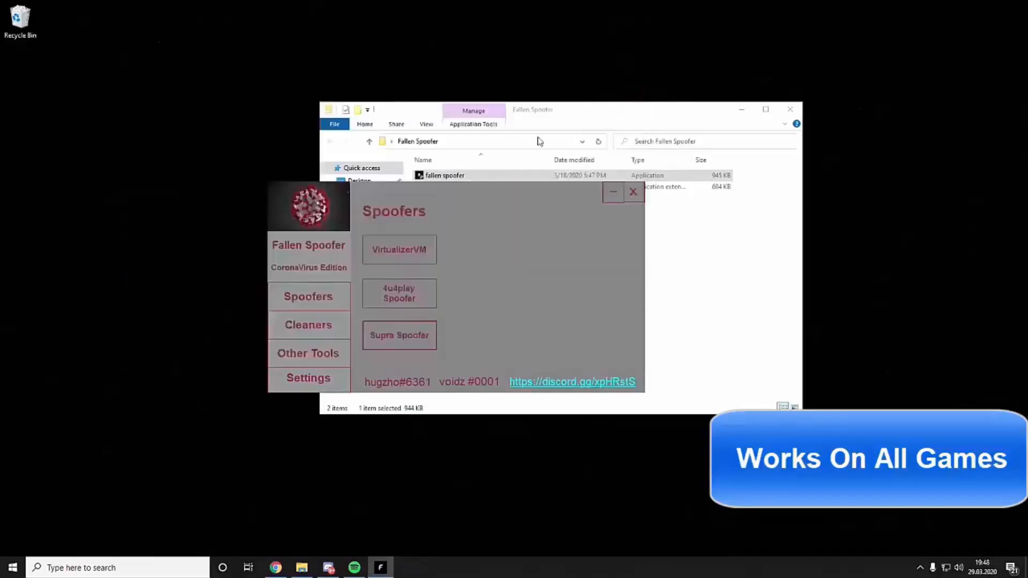
Launch 4u4play Cleaner from Fallen Spoofer's Cleaners list
click(308, 324)
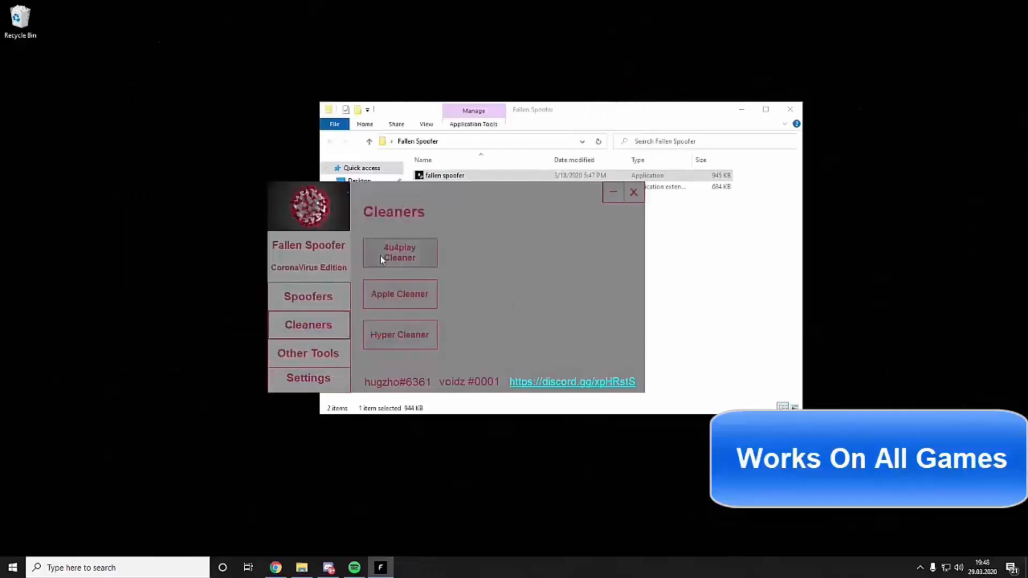
click(399, 253)
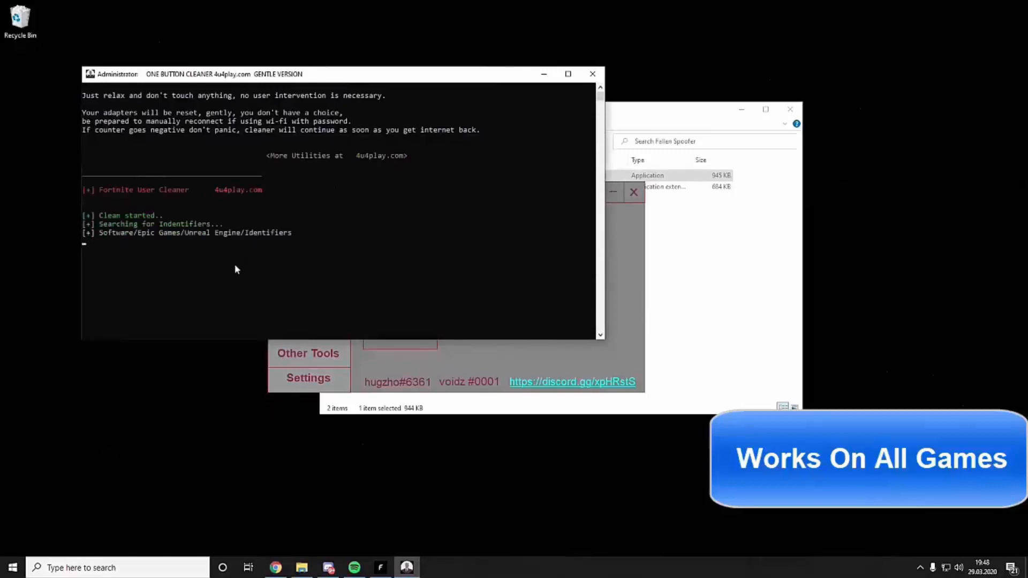
mouse_move(115, 284)
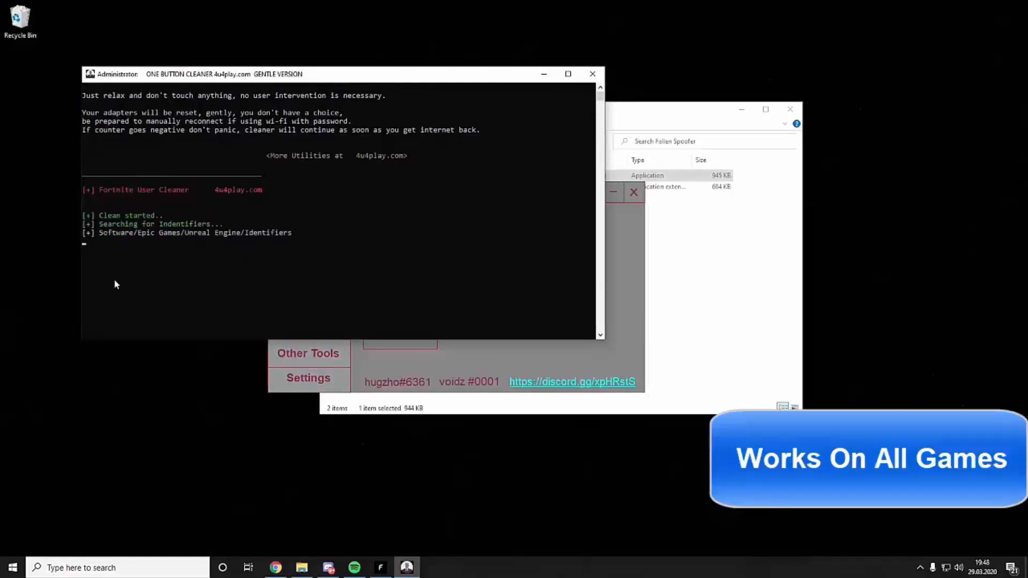